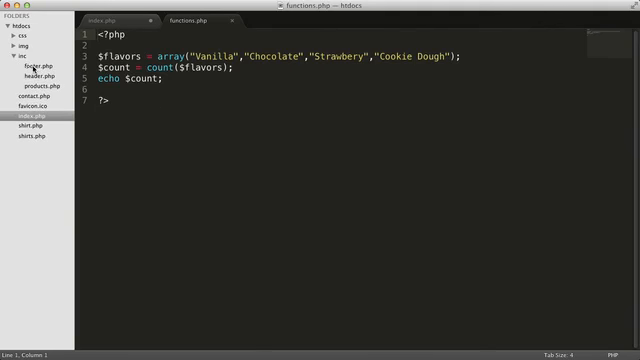
- Open footer.php from the inc folder to view its copyright line using date()
click(29, 65)
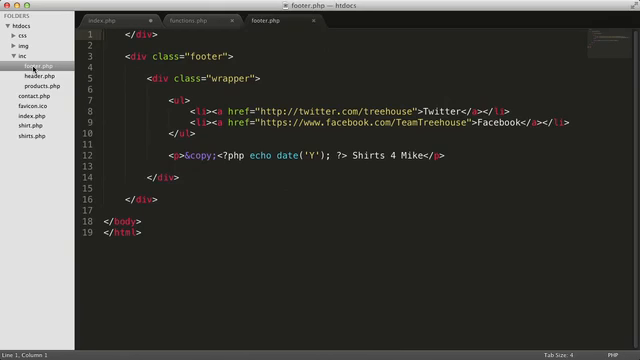